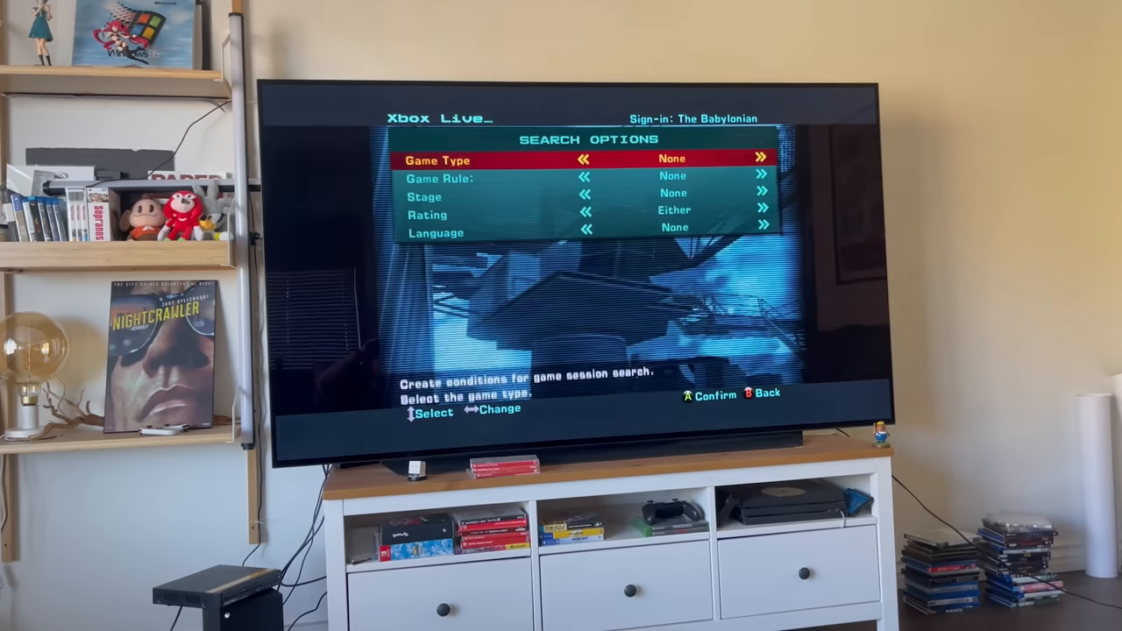
Run a Phantom Dust Quick Match search and answer the 'create a new session' prompt
key("Enter")
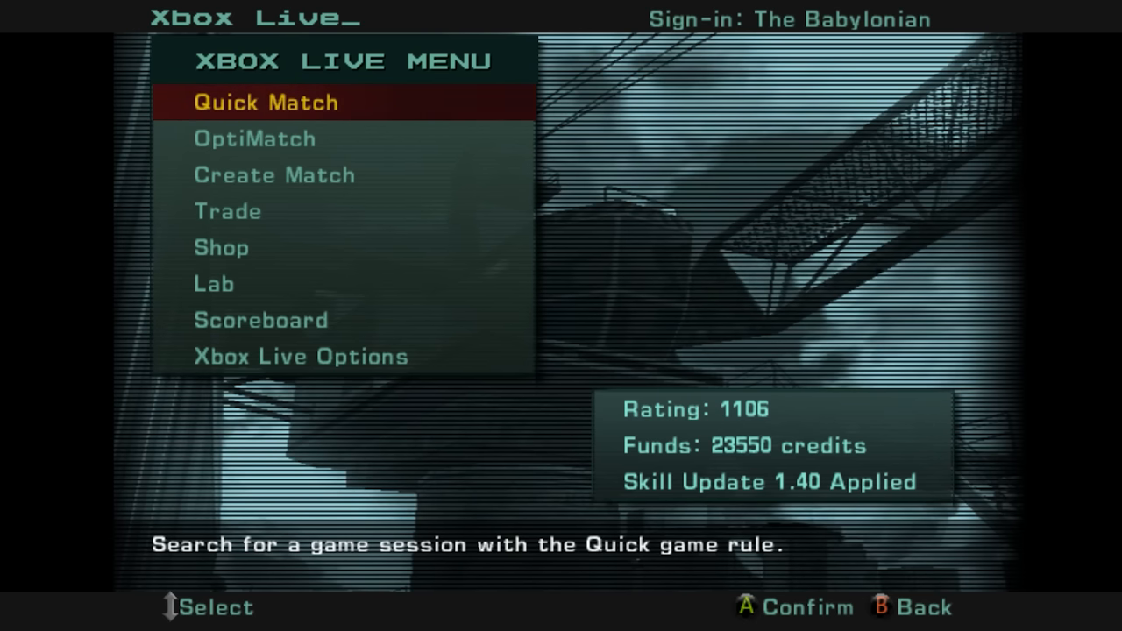
left_click(266, 103)
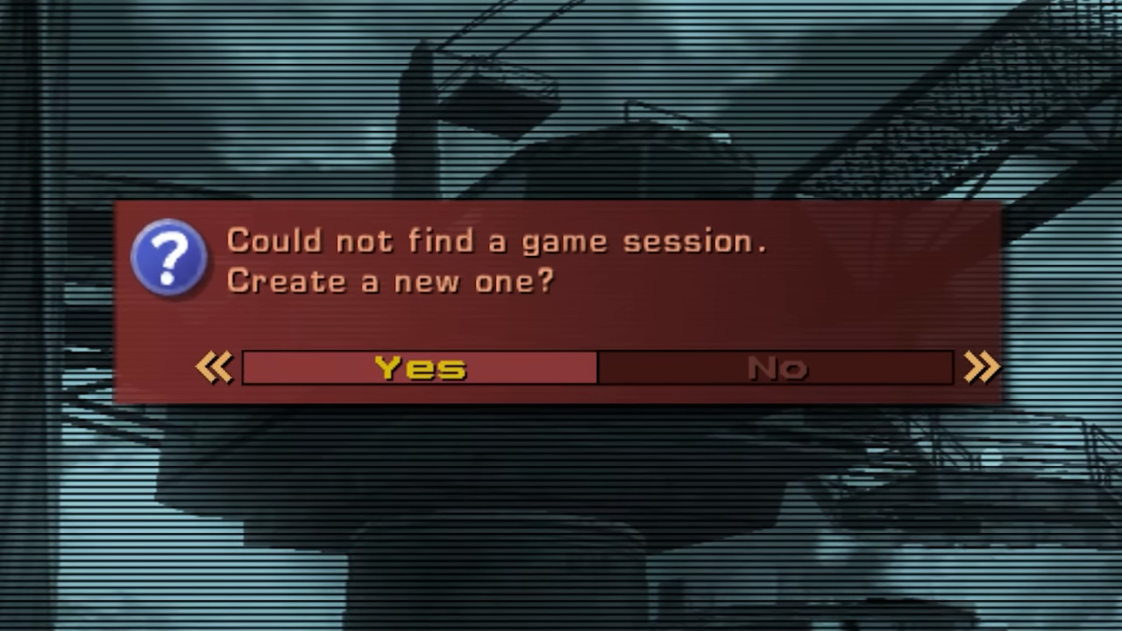
left_click(418, 367)
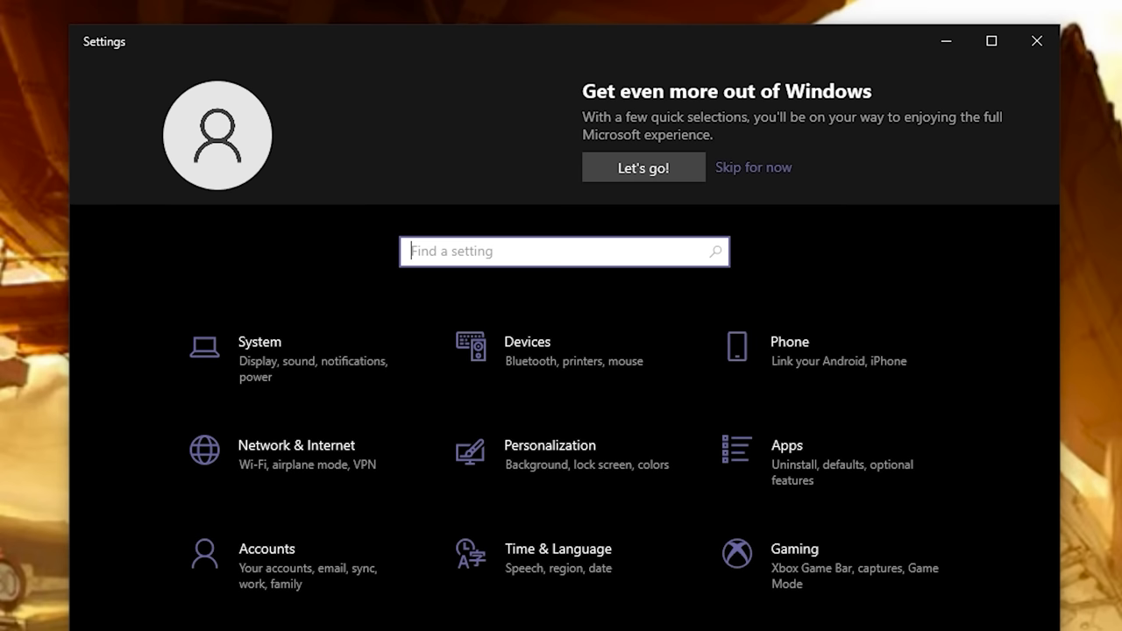
Go to Gaming > Xbox Networking to view the internet connection status
left_click(795, 549)
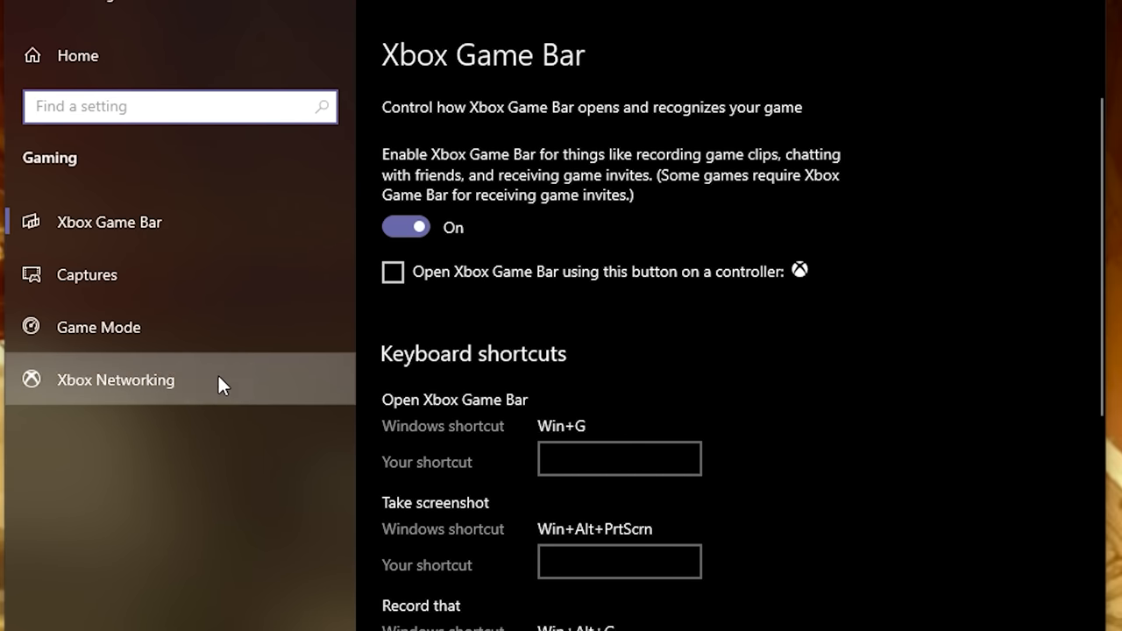
left_click(115, 380)
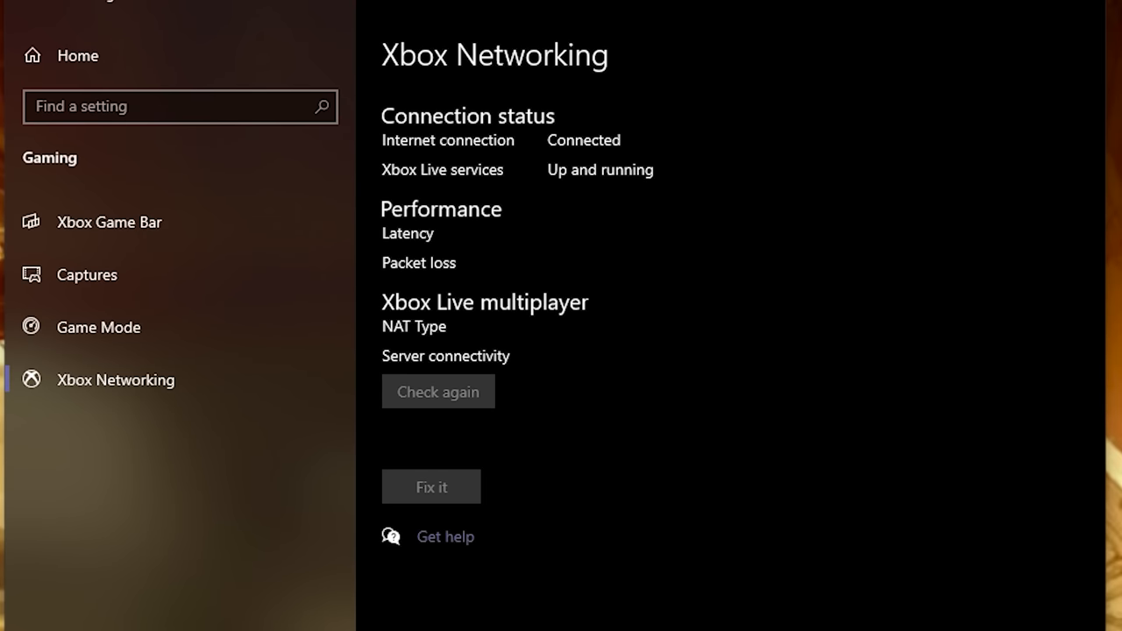
left_click(438, 391)
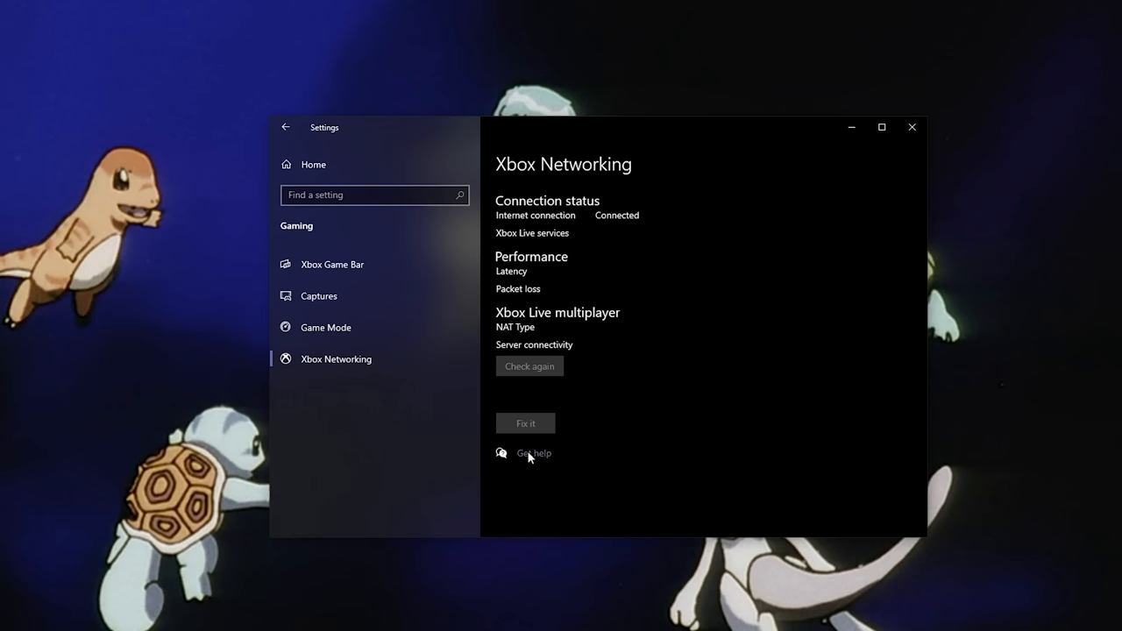
left_click(529, 366)
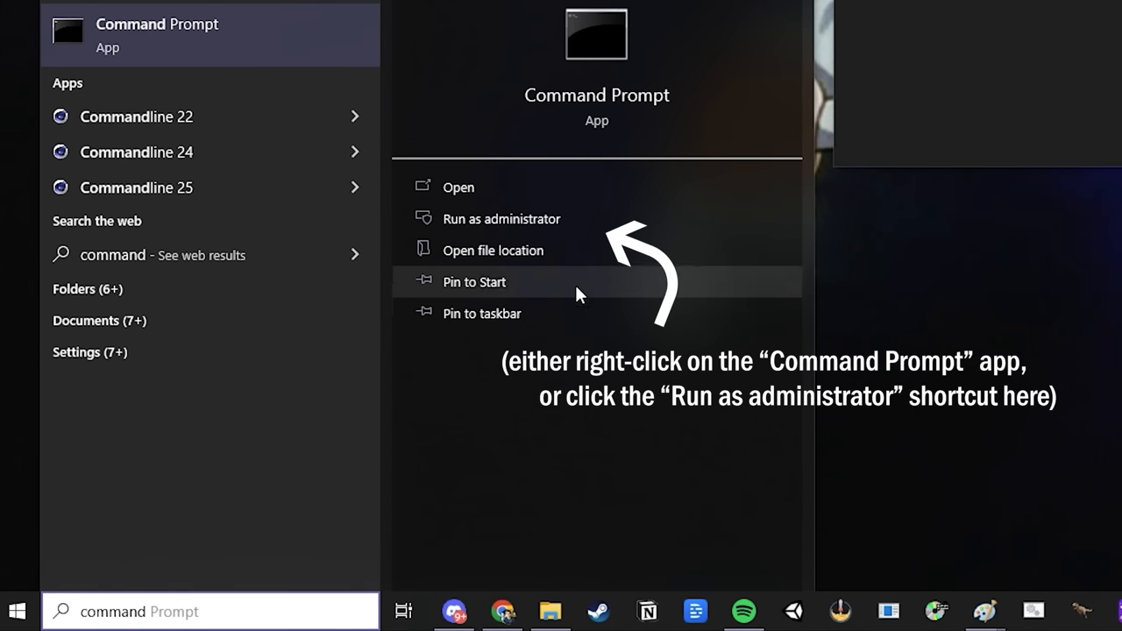
mouse_move(527, 219)
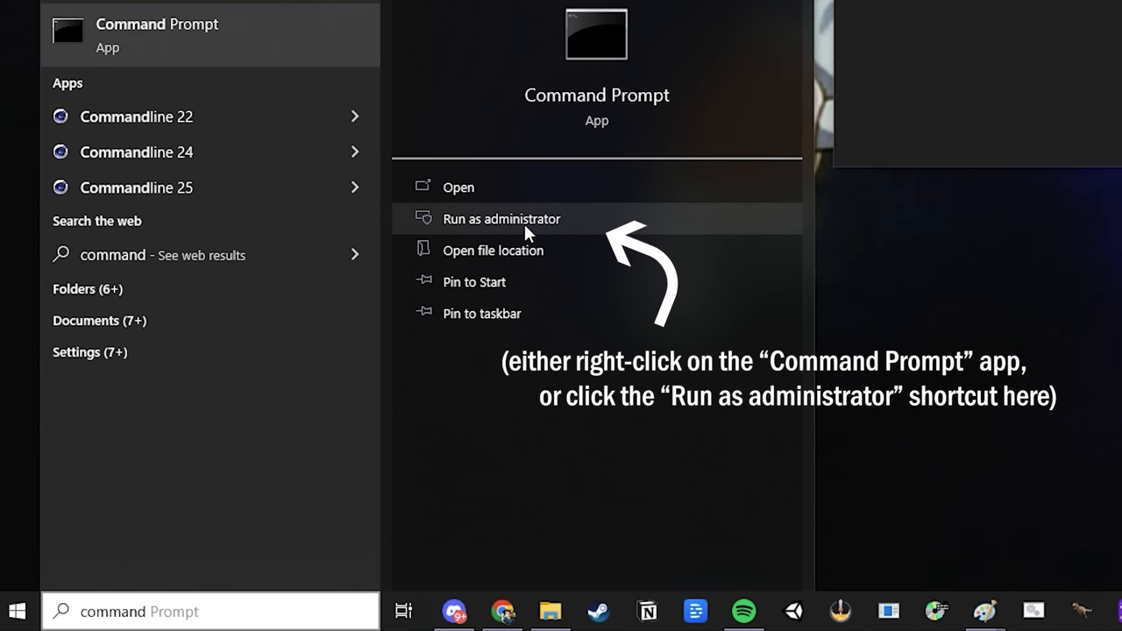
Run Command Prompt as administrator from the Start search results
left_click(502, 218)
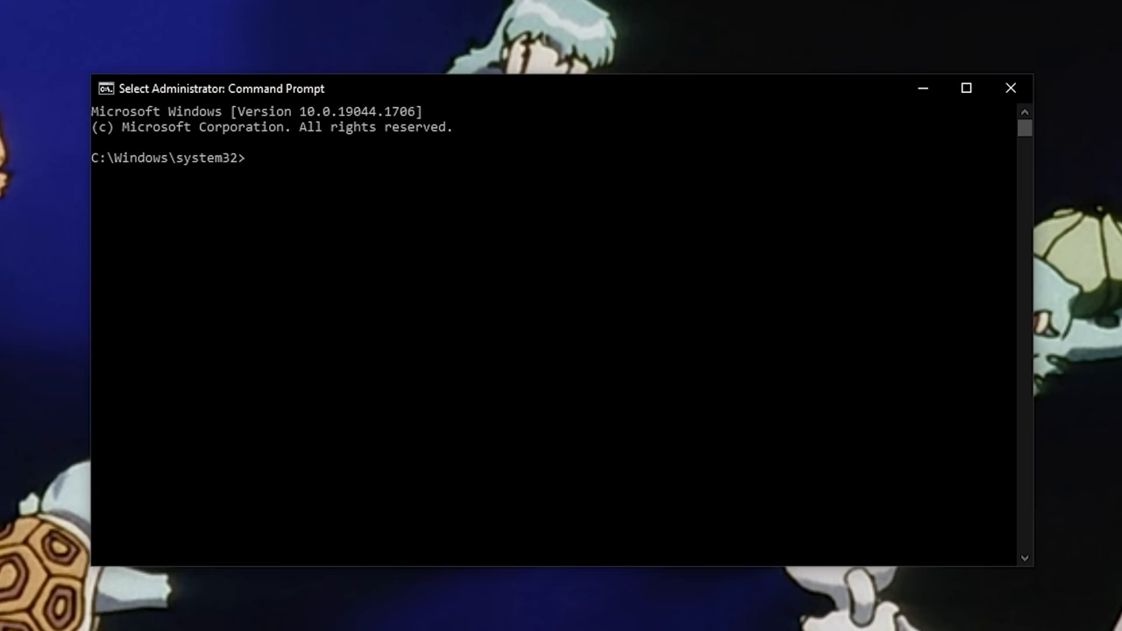
Run netsh commands disabling Teredo and setting its server to teredo.remlab.net
type("netsh int teredo set state disable")
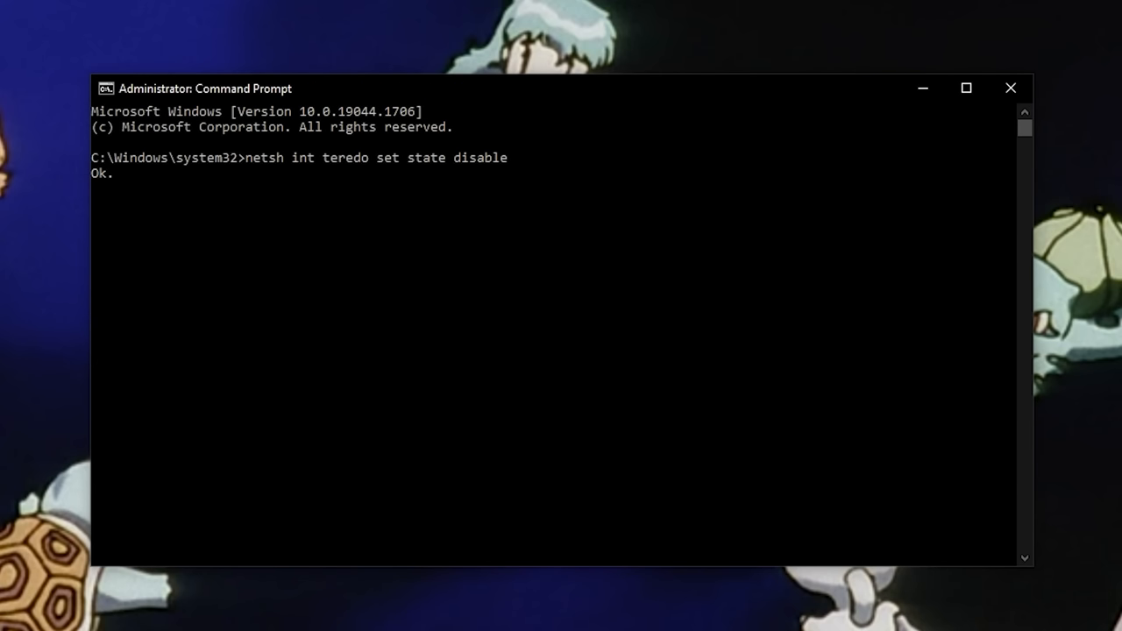
type("netsh int teredo set state servername=teredo.remlab.net")
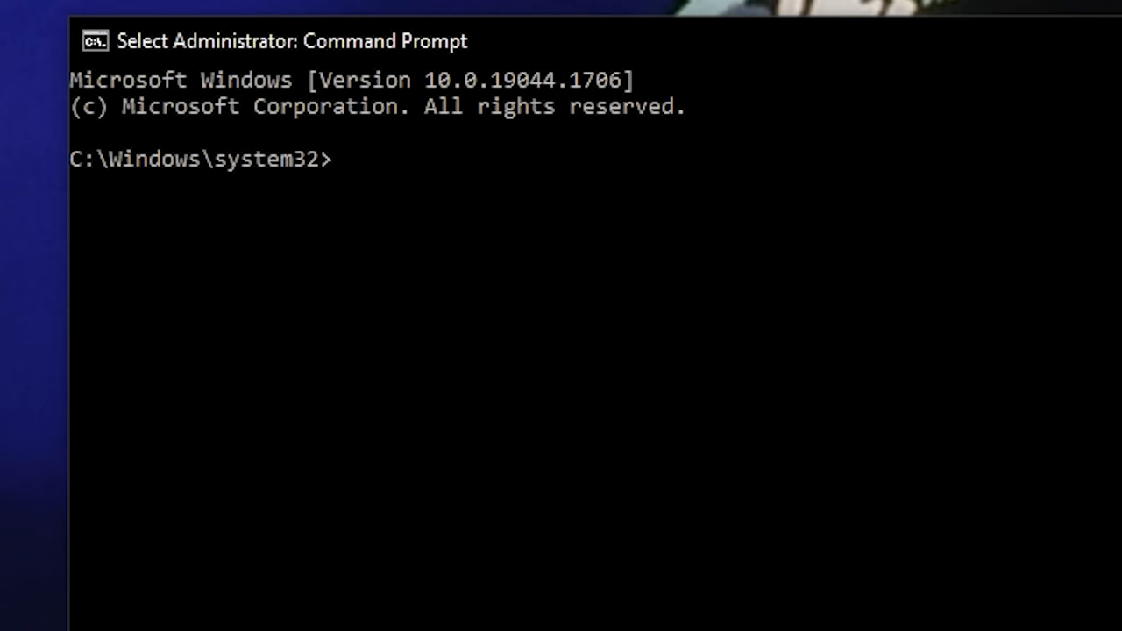
type("netsh int teredo set state servername=teredo.remlab.net")
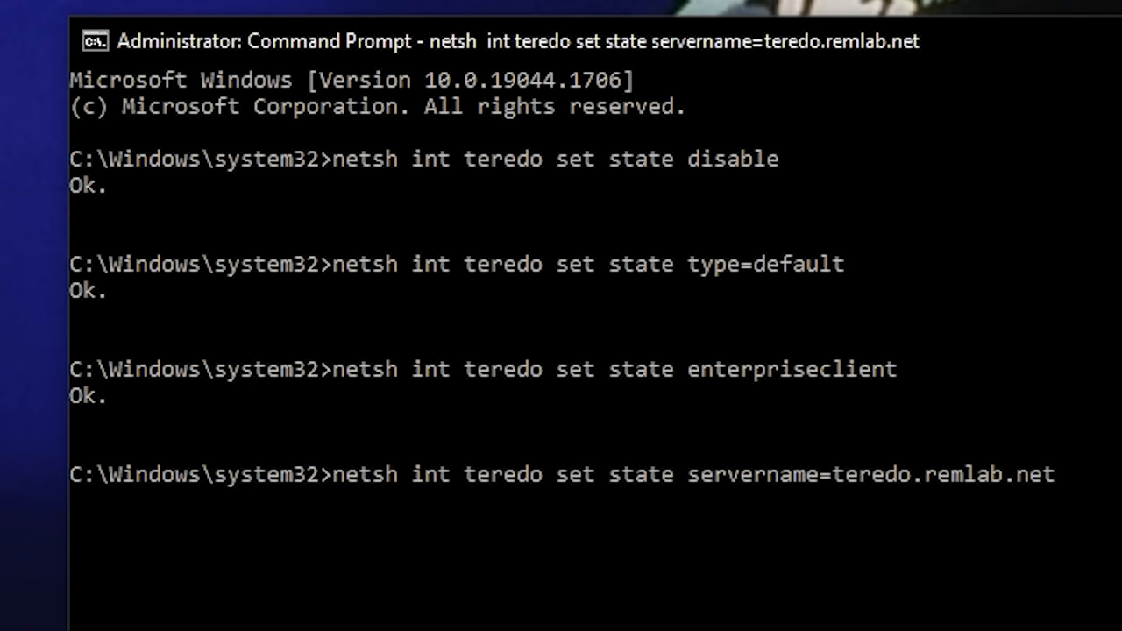
key("enter")
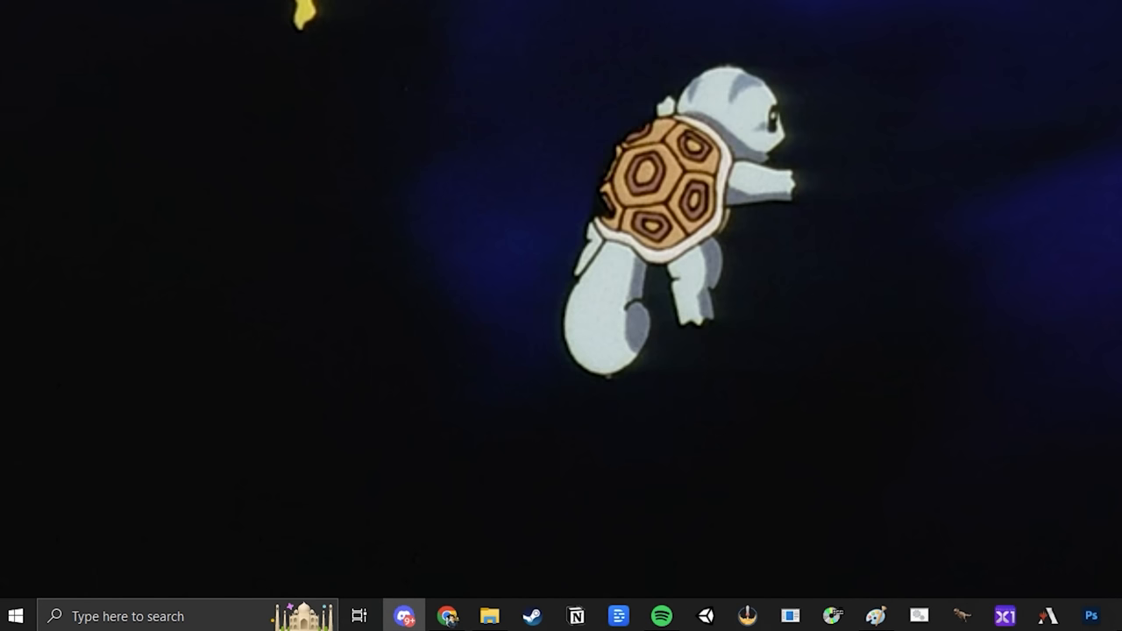
Search 'firewall' and open Windows Defender Firewall's allowed apps and features list
type("firewall")
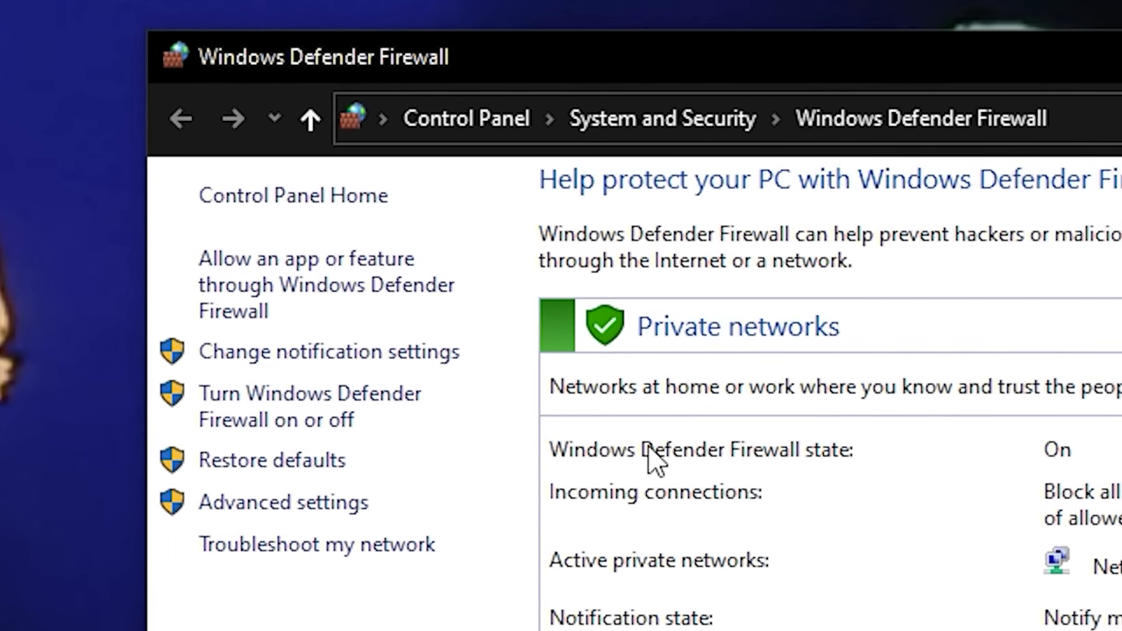
left_click(306, 285)
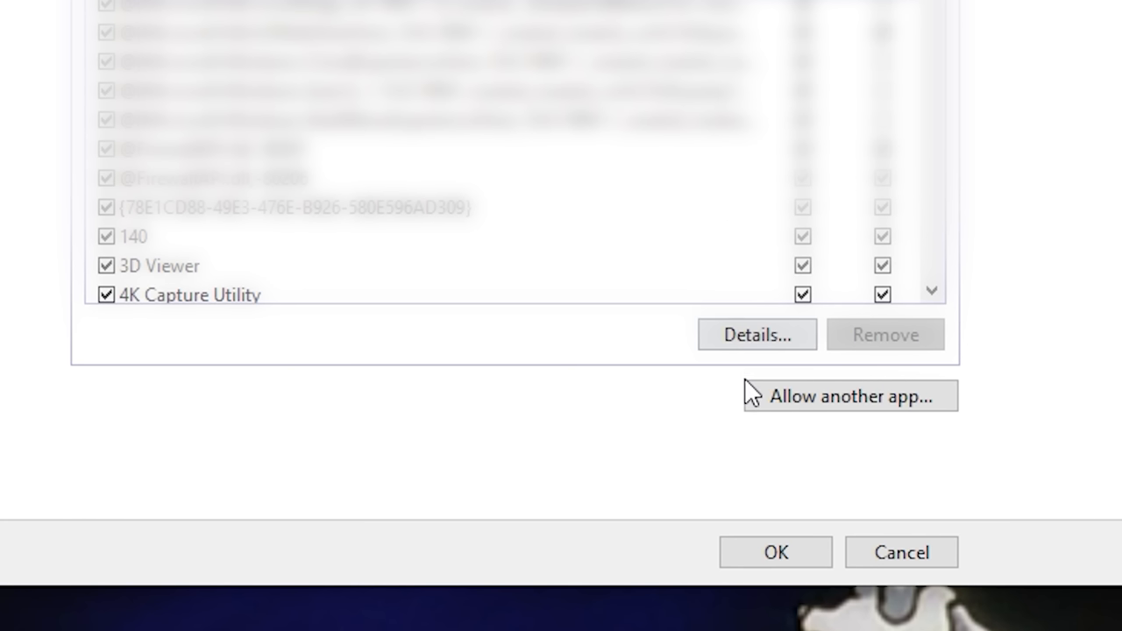
Add C:\Windows\System32\svchost.exe as an allowed app on Private and Public networks
left_click(849, 396)
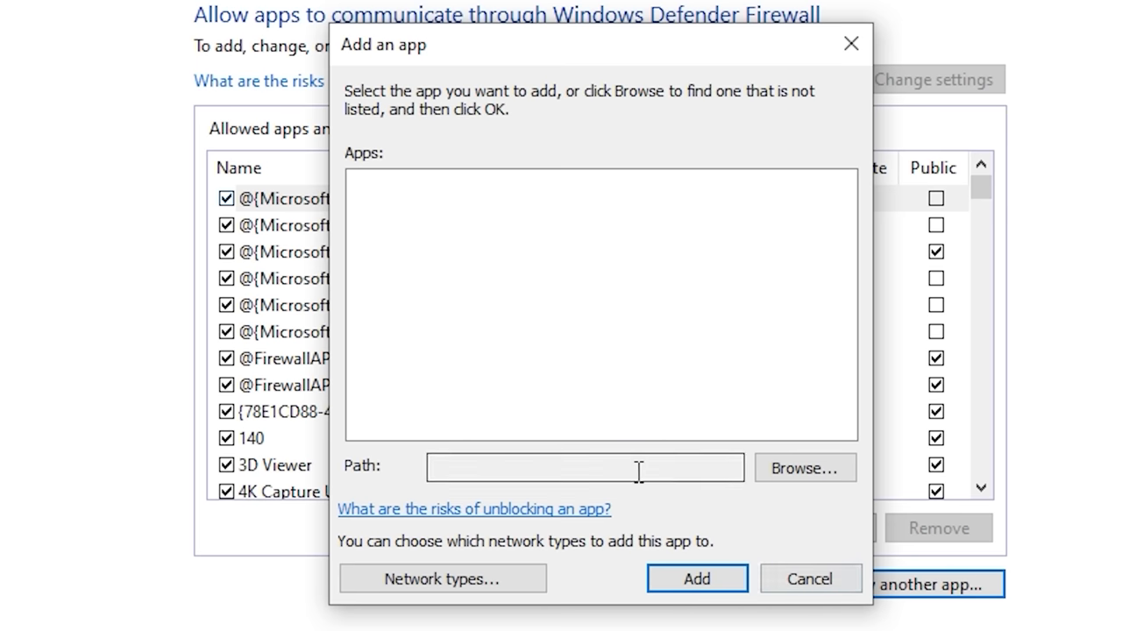
mouse_move(569, 394)
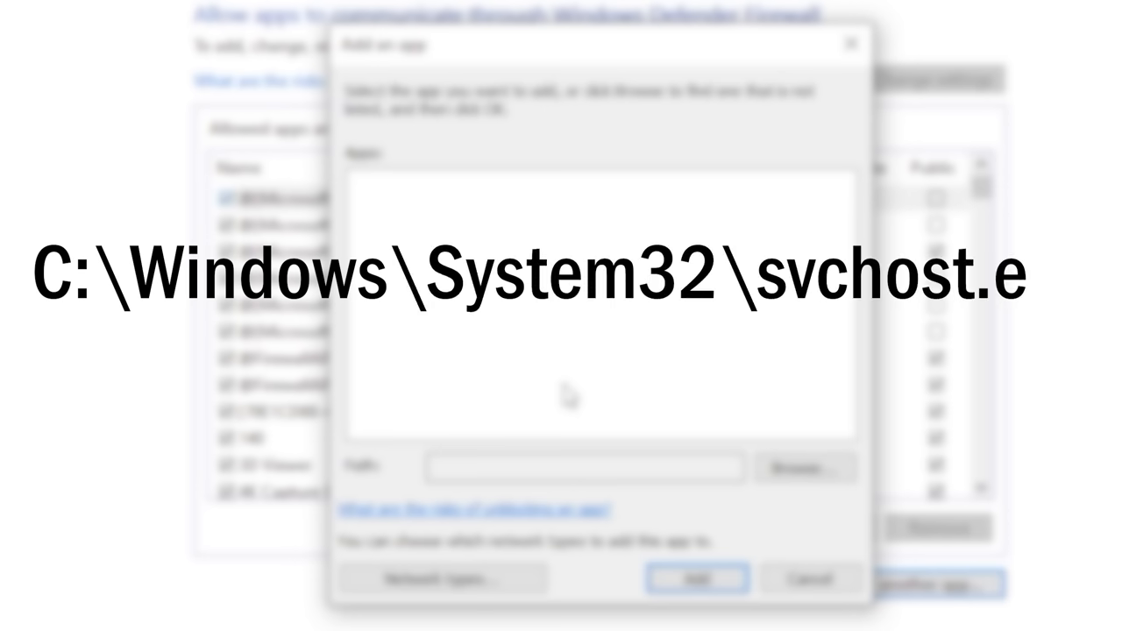
type("xe")
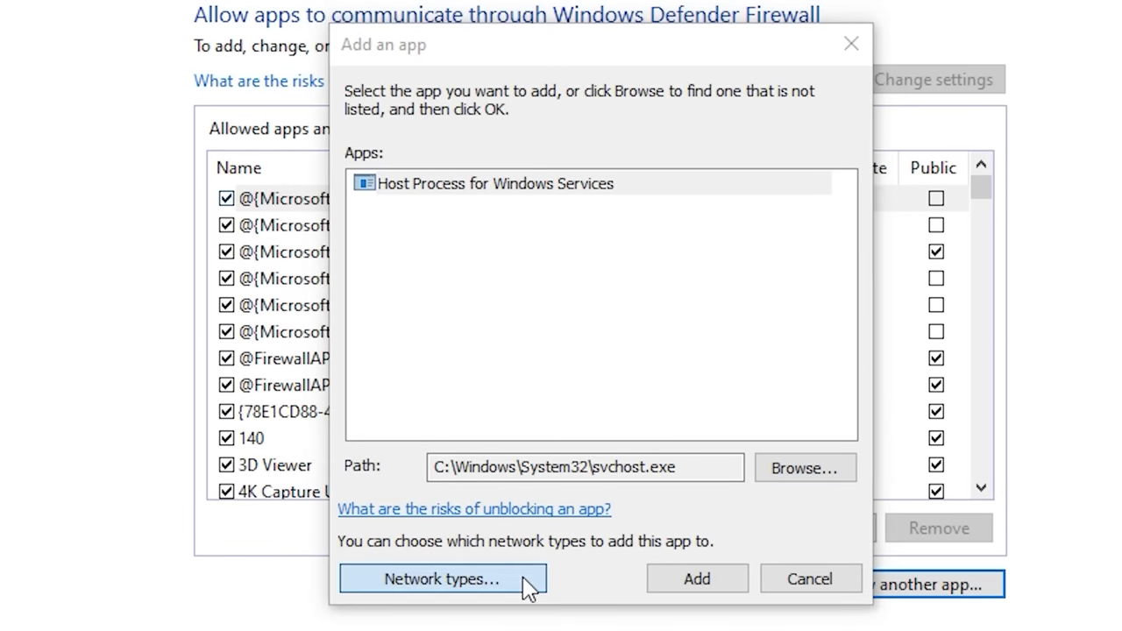
left_click(442, 579)
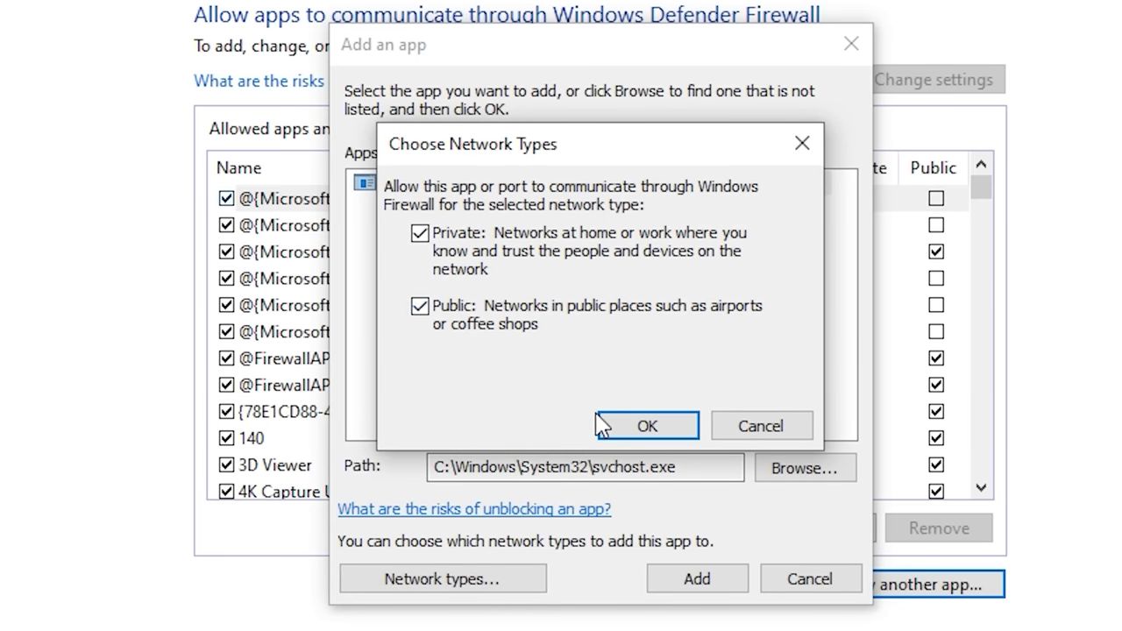
left_click(647, 426)
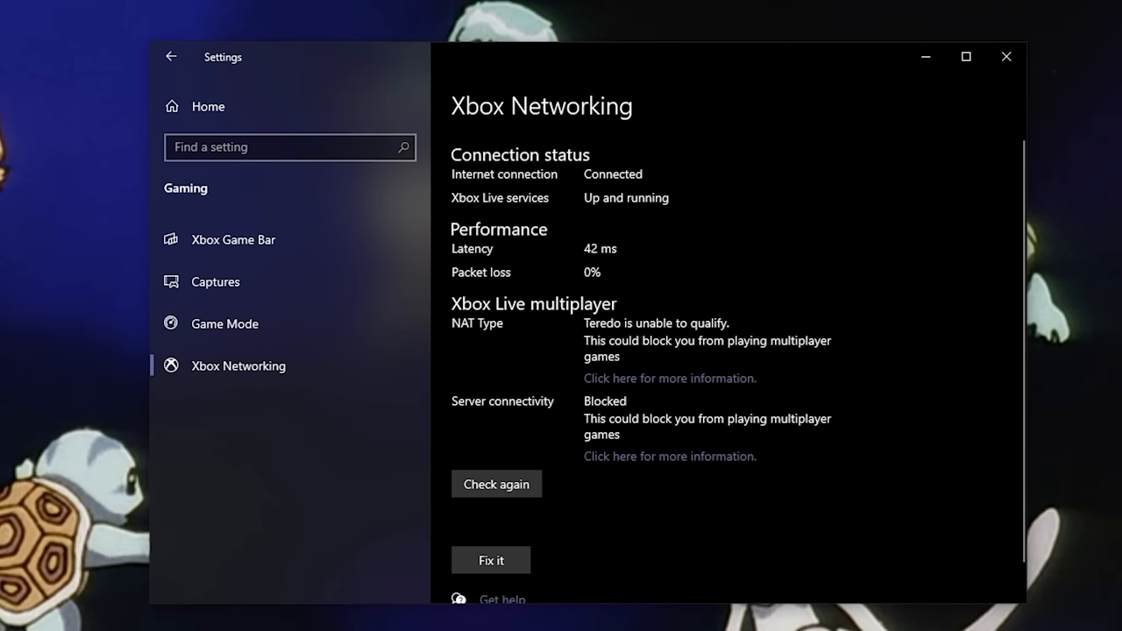
Recheck Xbox Networking until it reports NAT type Open and server connectivity Connected
left_click(496, 483)
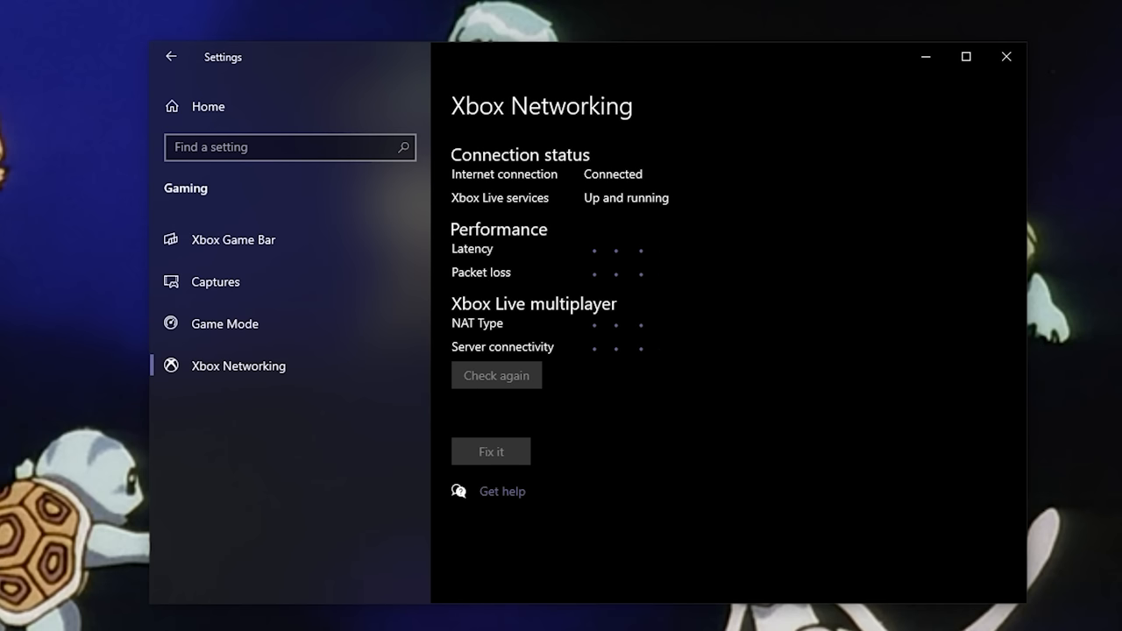
left_click(496, 376)
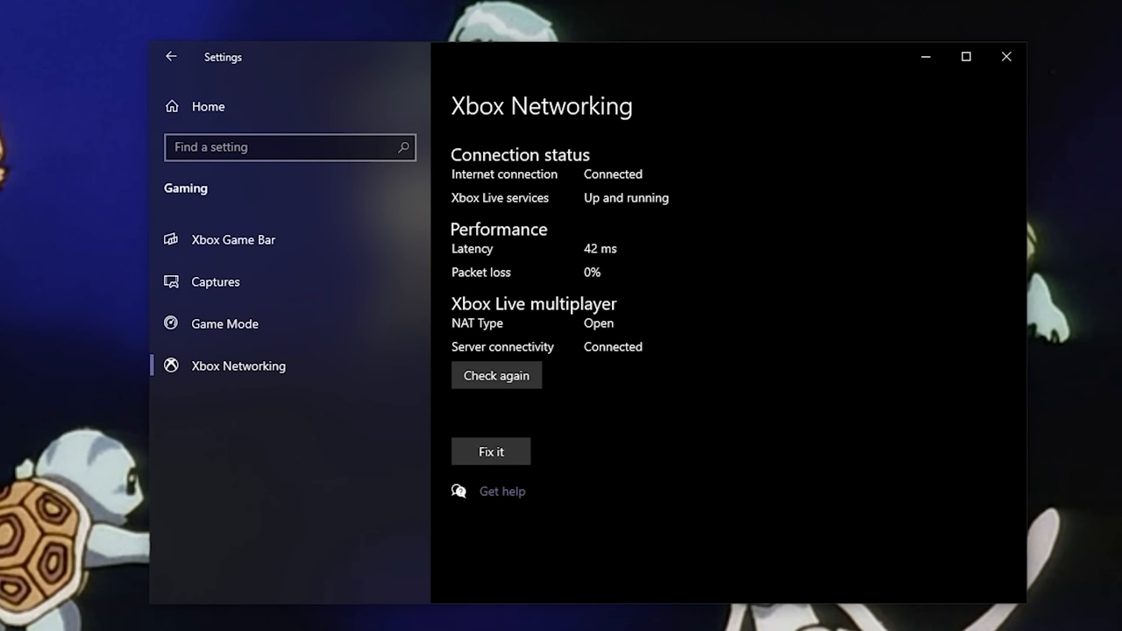